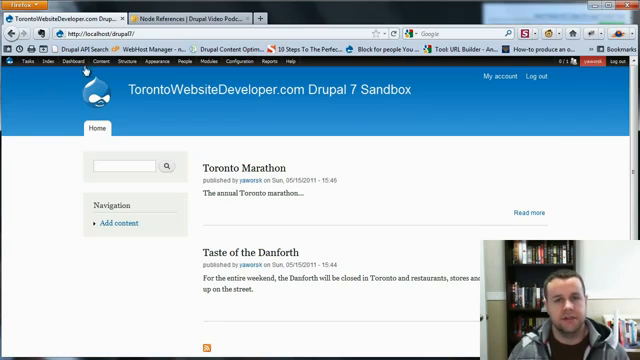
Run drush d7 dl nodereference_url to download the Node Reference URL Widget module
{"action": "left_click", "coordinate": [110, 62]}
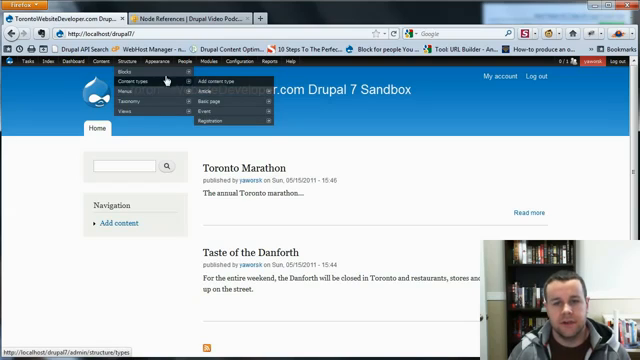
{"action": "mouse_move", "coordinate": [208, 120]}
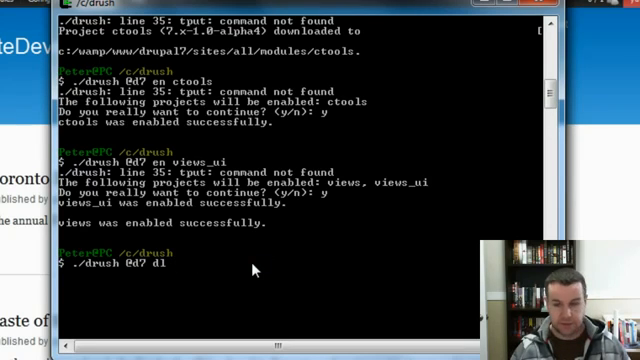
{"action": "type", "text": "noderefer"}
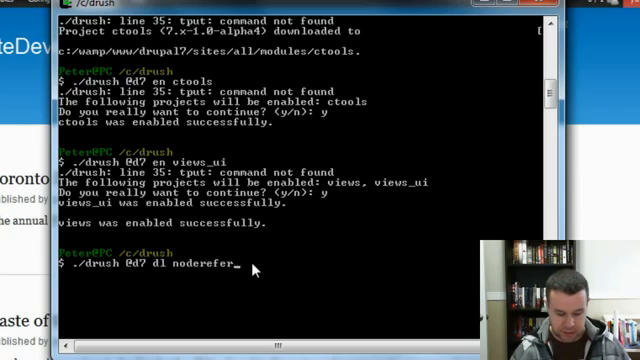
{"action": "type", "text": "ence_url"}
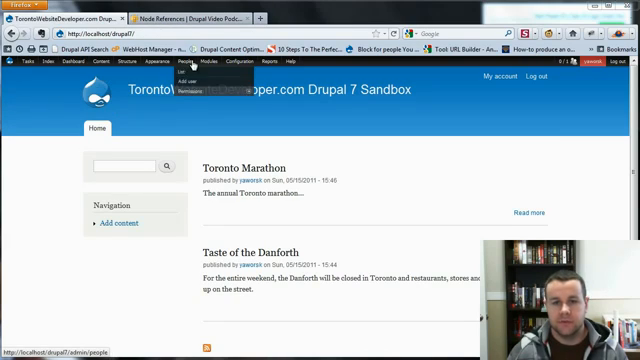
On the Modules page, tick Node Reference URL Widget under Fields and save the configuration
{"action": "left_click", "coordinate": [180, 62]}
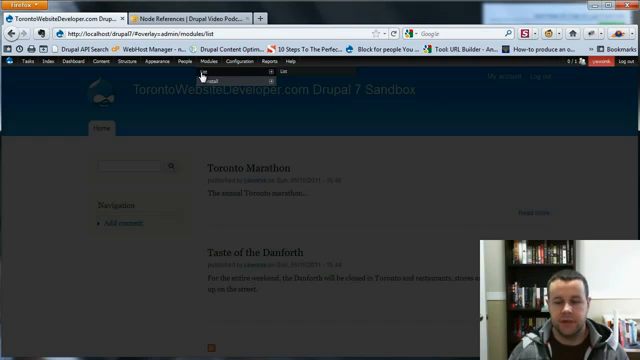
{"action": "scroll", "scroll_direction": "down", "scroll_amount": 3}
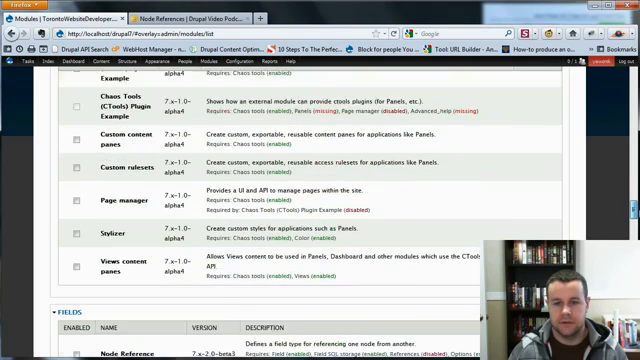
{"action": "scroll", "scroll_direction": "up", "scroll_amount": 3}
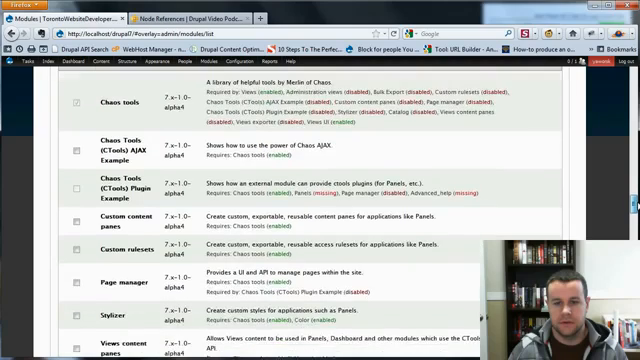
{"action": "scroll", "scroll_direction": "down", "scroll_amount": 3}
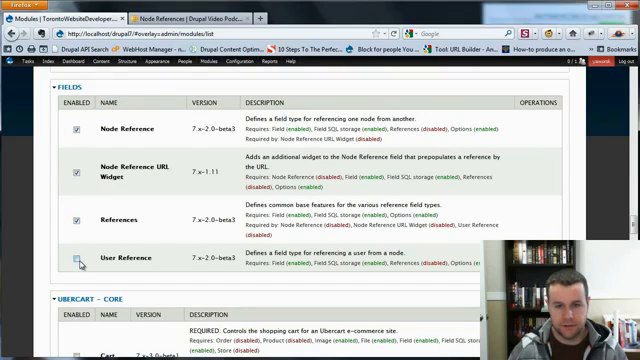
{"action": "left_click", "coordinate": [80, 260]}
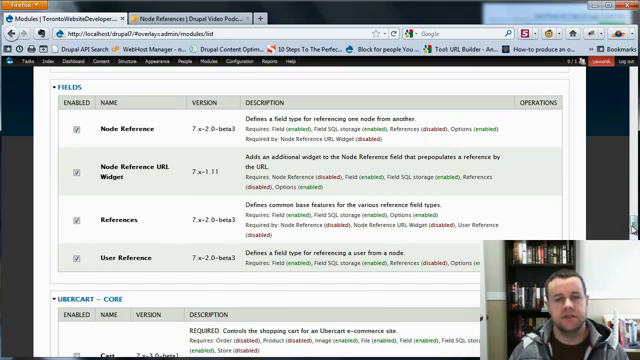
{"action": "scroll", "scroll_direction": "down", "scroll_amount": 3}
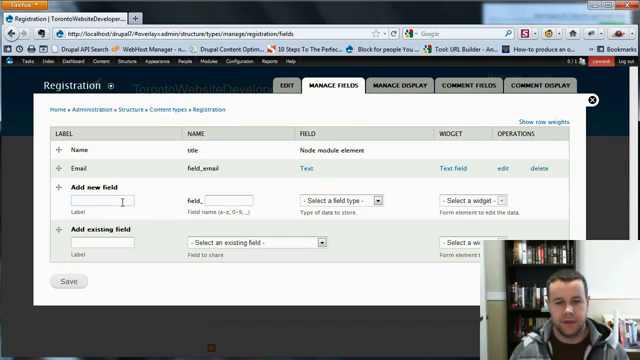
Add a field labelled Event, machine name reference_event, of type Node reference to Registration
{"action": "type", "text": "E"}
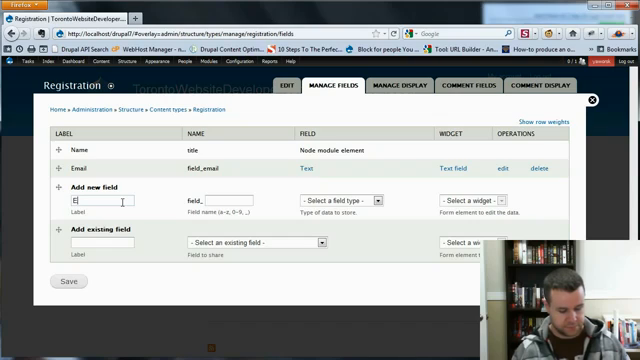
{"action": "type", "text": "vent"}
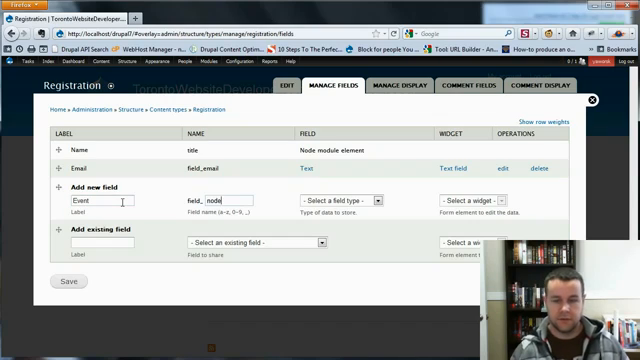
{"action": "type", "text": "reference_event"}
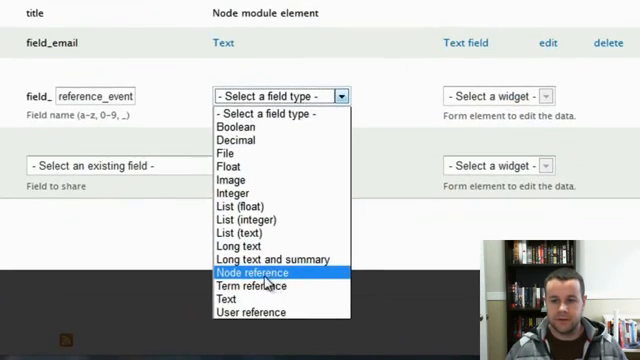
{"action": "left_click", "coordinate": [268, 272]}
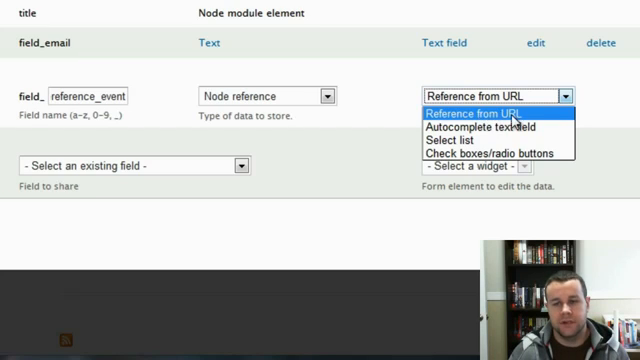
{"action": "mouse_move", "coordinate": [478, 128]}
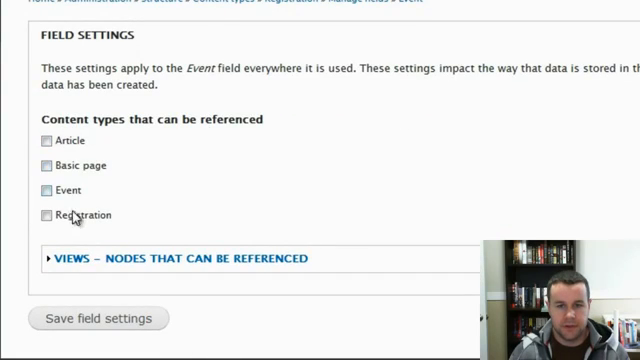
Restrict the Event field to reference Event content and save the field settings
{"action": "left_click", "coordinate": [44, 190]}
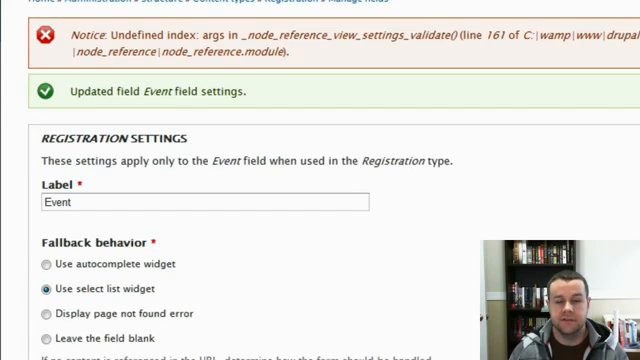
{"action": "scroll", "scroll_direction": "down", "scroll_amount": 3}
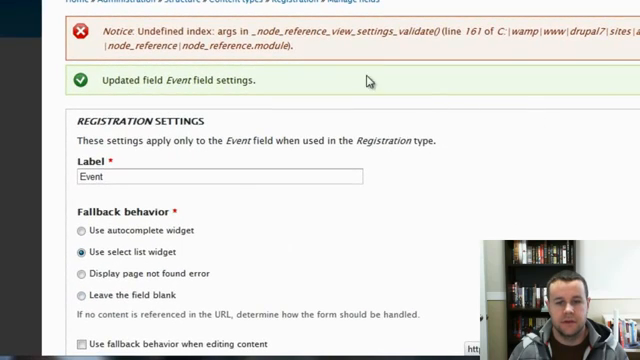
{"action": "mouse_move", "coordinate": [364, 84]}
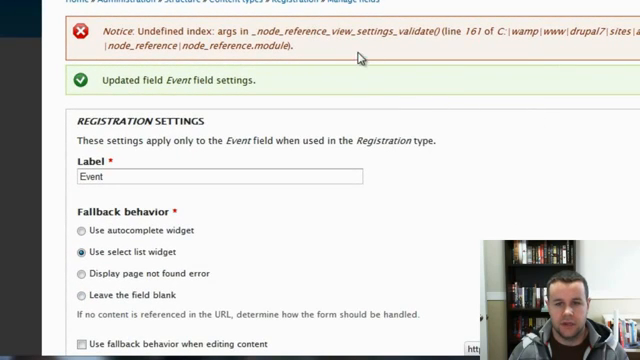
{"action": "scroll", "scroll_direction": "down", "scroll_amount": 3}
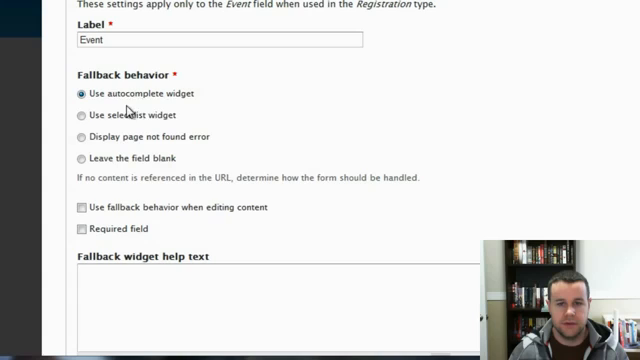
{"action": "scroll", "scroll_direction": "down", "scroll_amount": 3}
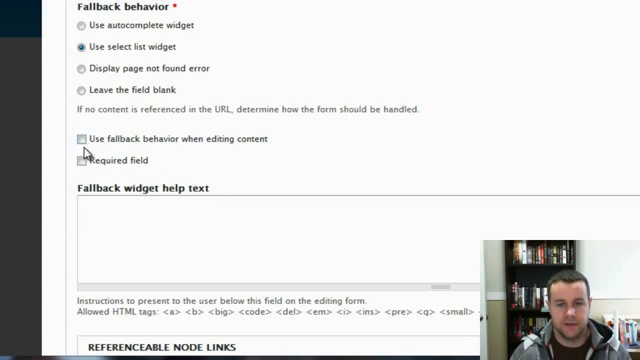
Enable the Create link with title 'Sign up for this event' and hover text, then save settings
{"action": "scroll", "scroll_direction": "down", "scroll_amount": 3}
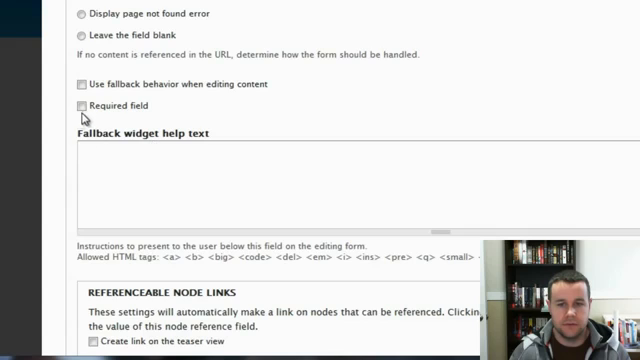
{"action": "scroll", "scroll_direction": "down", "scroll_amount": 3}
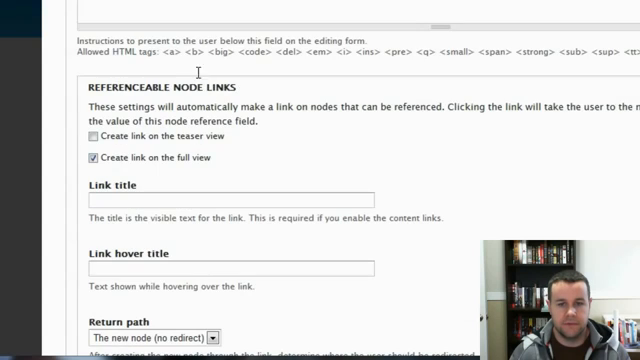
{"action": "scroll", "scroll_direction": "down", "scroll_amount": 3}
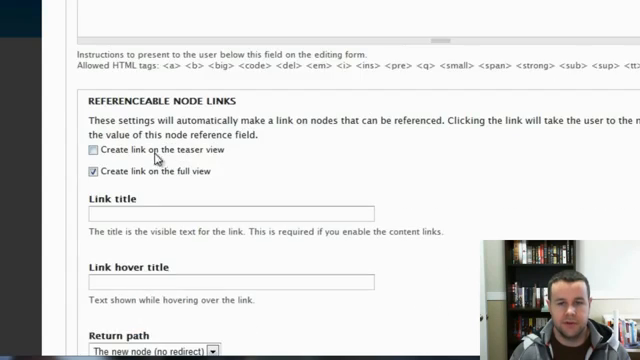
{"action": "scroll", "scroll_direction": "down", "scroll_amount": 3}
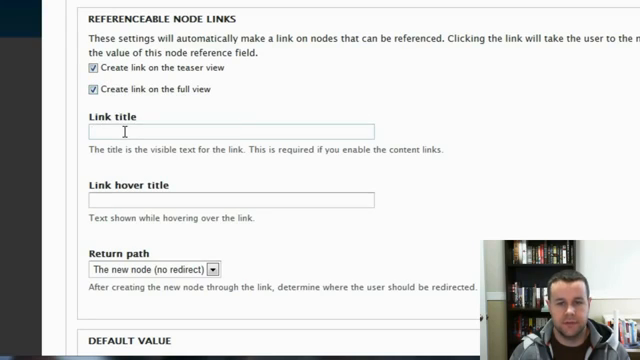
{"action": "type", "text": "Sign up for th"}
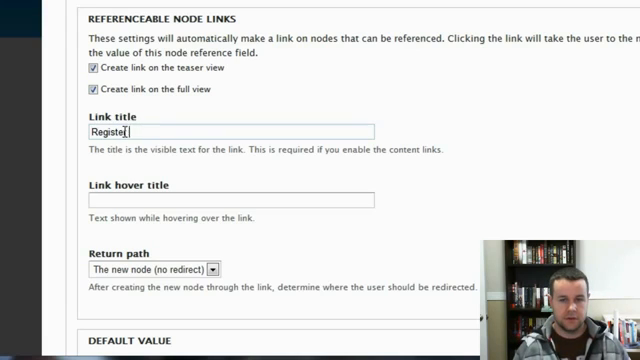
{"action": "type", "text": "for this event"}
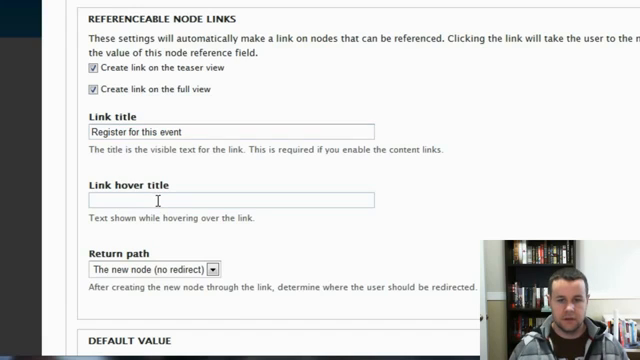
{"action": "type", "text": "Just provide you e"}
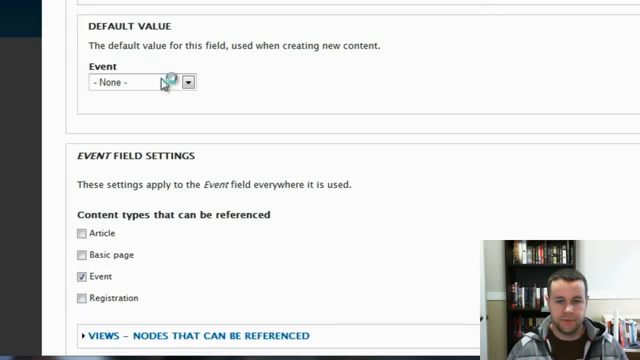
{"action": "scroll", "scroll_direction": "down", "scroll_amount": 3}
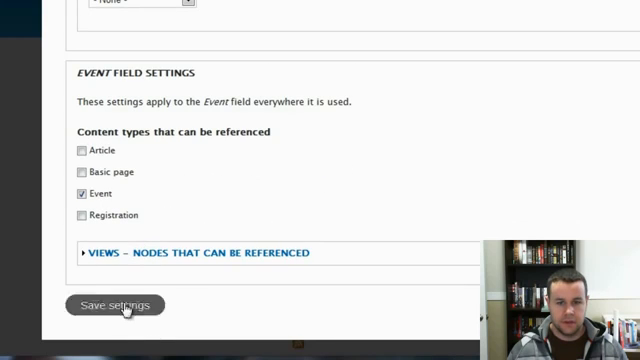
{"action": "left_click", "coordinate": [112, 304]}
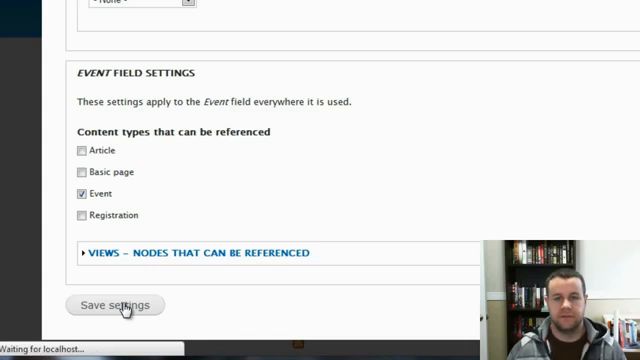
{"action": "left_click", "coordinate": [116, 304]}
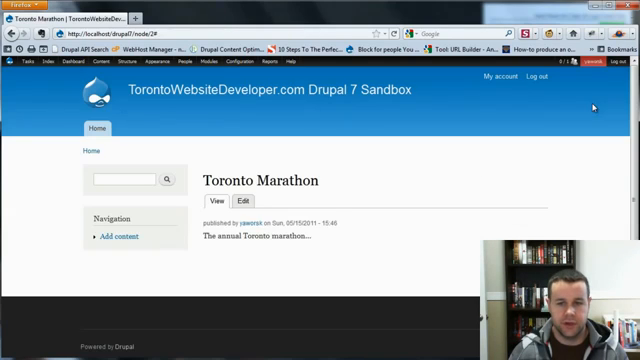
Navigate to the Toronto Marathon event node page
{"action": "left_click", "coordinate": [96, 128]}
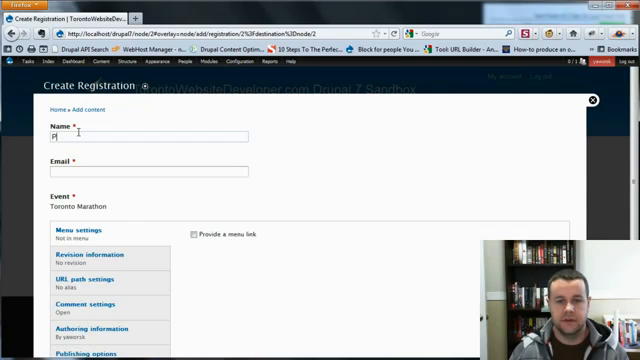
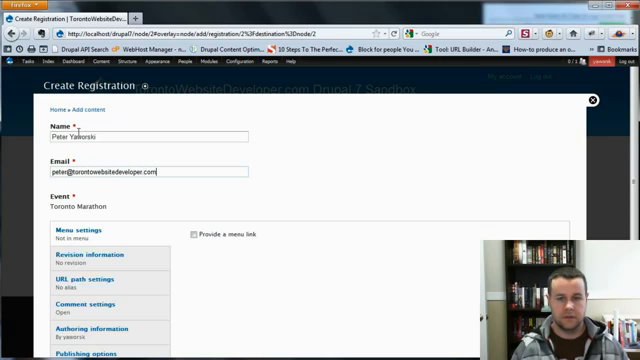
{"action": "scroll", "scroll_direction": "down", "scroll_amount": 3}
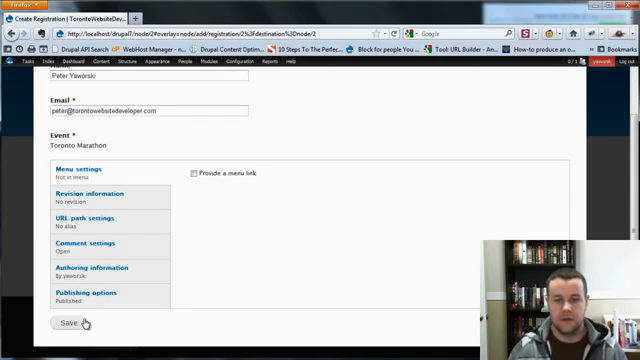
{"action": "left_click", "coordinate": [68, 322]}
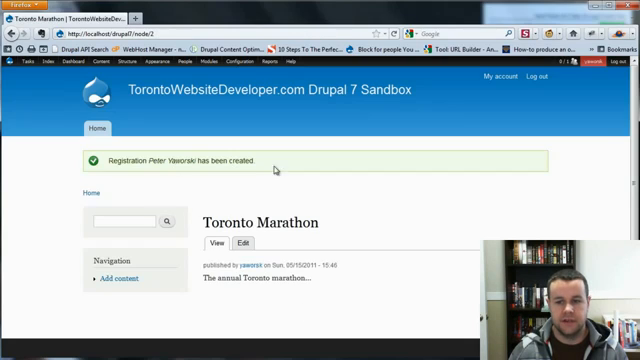
{"action": "mouse_move", "coordinate": [284, 336]}
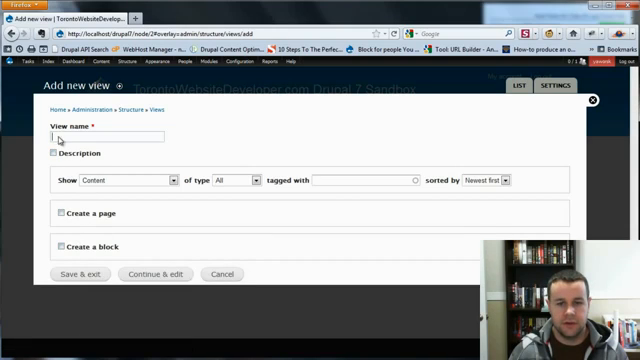
Name the new view Event Registrations, showing Registration content, and continue to edit
{"action": "type", "text": "event"}
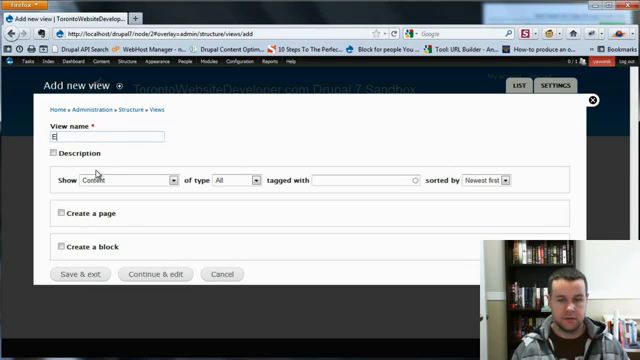
{"action": "type", "text": "Event Reg"}
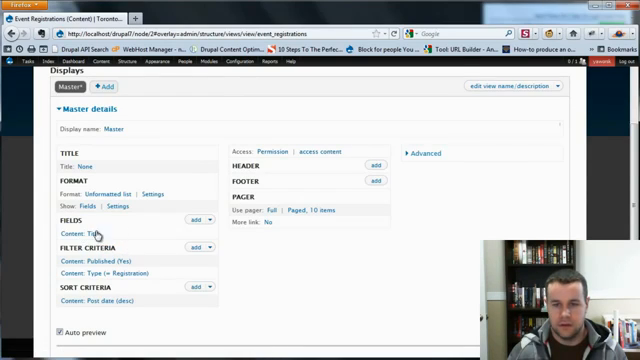
Add an Entity content display to the Event Registrations view
{"action": "scroll", "scroll_direction": "down", "scroll_amount": 3}
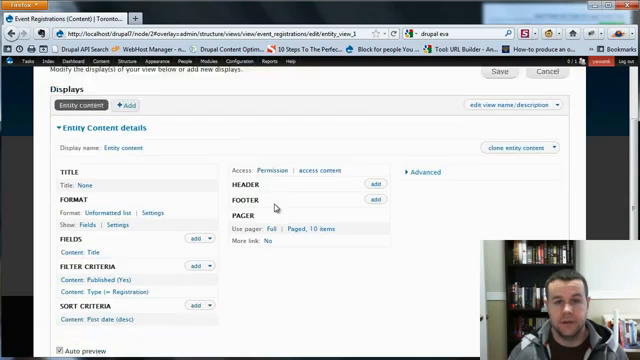
Set entity type Node, bundle Event, and pass the host entity's ID as the view argument
{"action": "scroll", "scroll_direction": "down", "scroll_amount": 3}
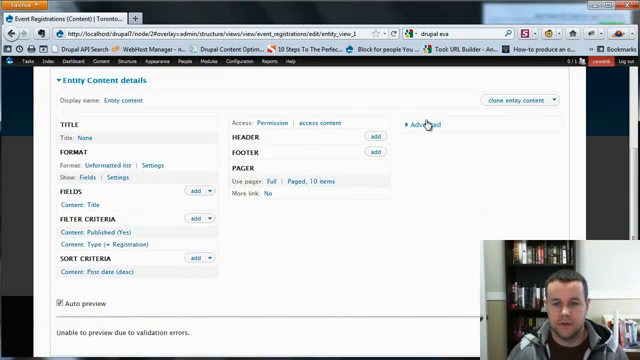
{"action": "left_click", "coordinate": [416, 124]}
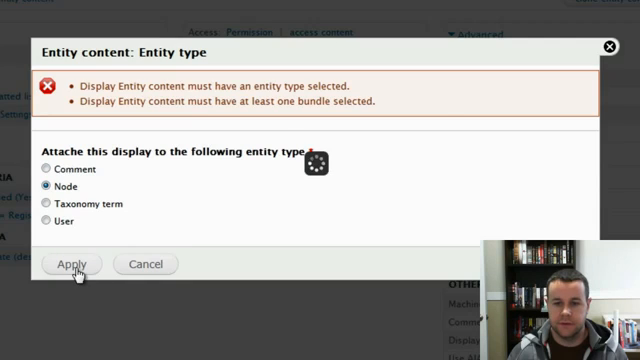
{"action": "left_click", "coordinate": [70, 264]}
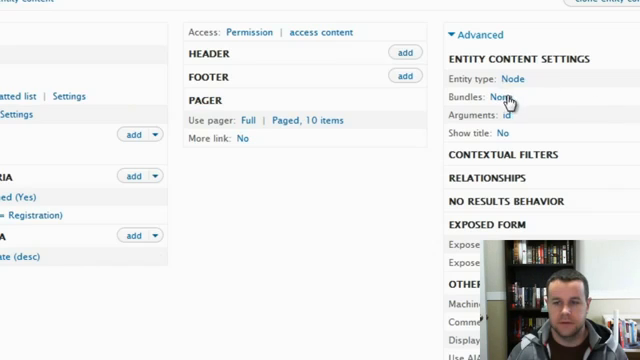
{"action": "left_click", "coordinate": [502, 96]}
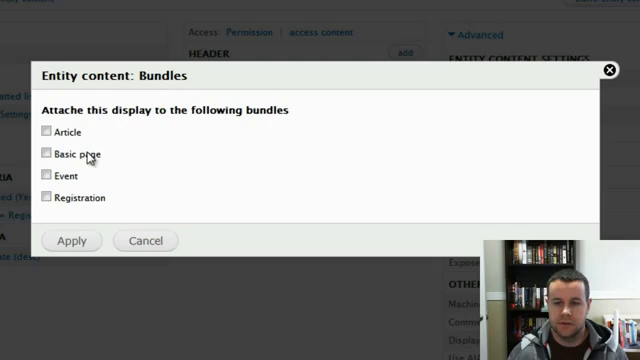
{"action": "left_click", "coordinate": [48, 176]}
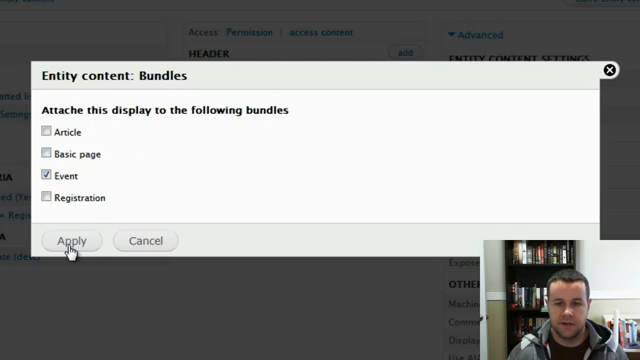
{"action": "left_click", "coordinate": [72, 240]}
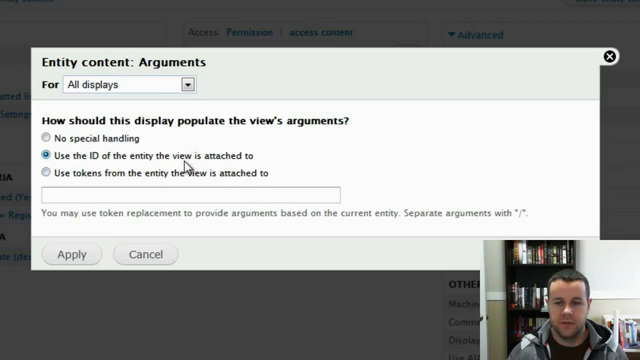
{"action": "left_click", "coordinate": [72, 254]}
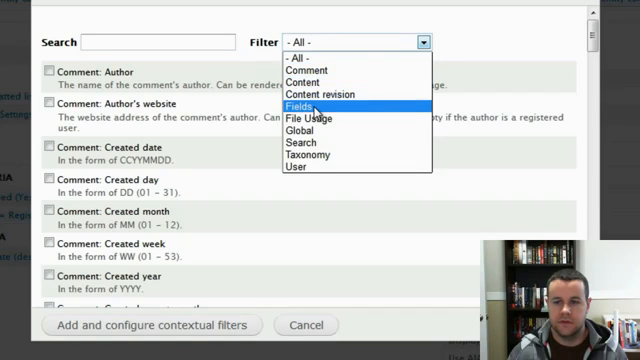
Add contextual filter Fields: Event - nid with default value Content ID from URL and apply
{"action": "left_click", "coordinate": [300, 106]}
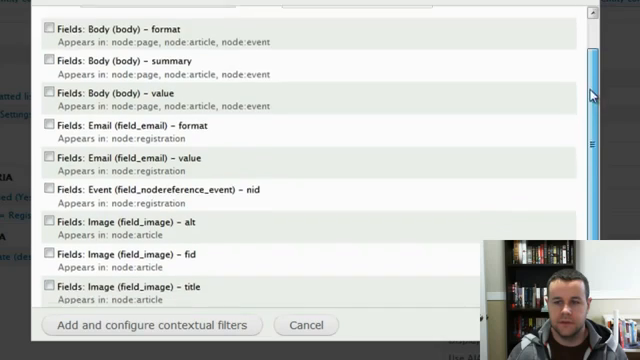
{"action": "scroll", "scroll_direction": "down", "scroll_amount": 3}
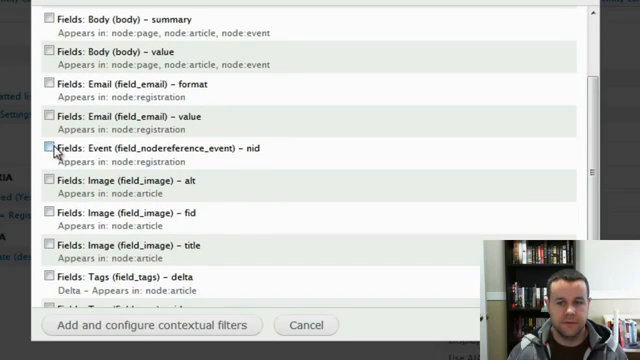
{"action": "left_click", "coordinate": [52, 148]}
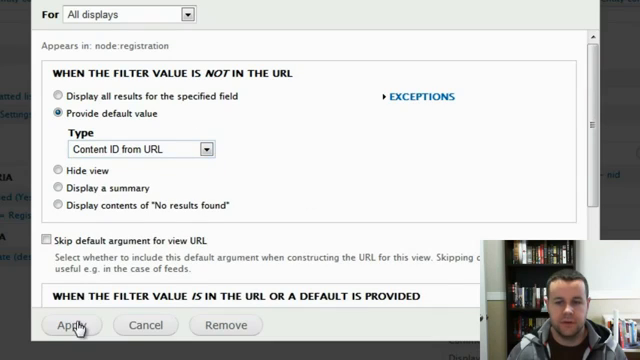
{"action": "left_click", "coordinate": [70, 324]}
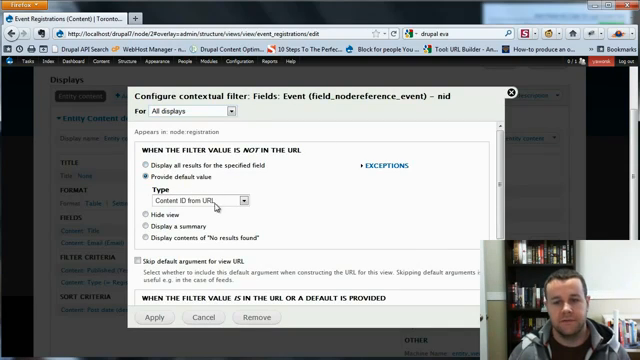
{"action": "left_click", "coordinate": [208, 200]}
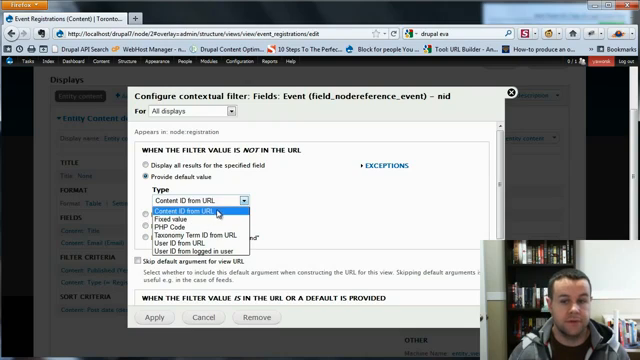
{"action": "left_click", "coordinate": [180, 202]}
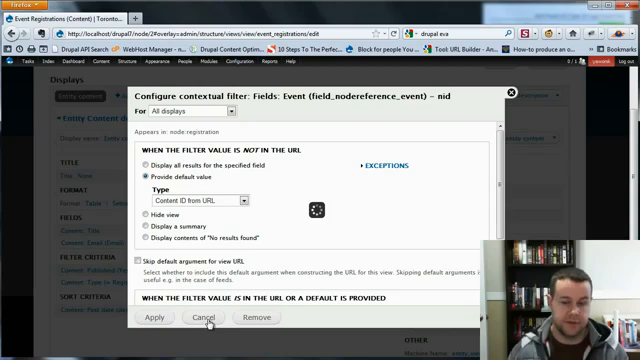
{"action": "left_click", "coordinate": [200, 316]}
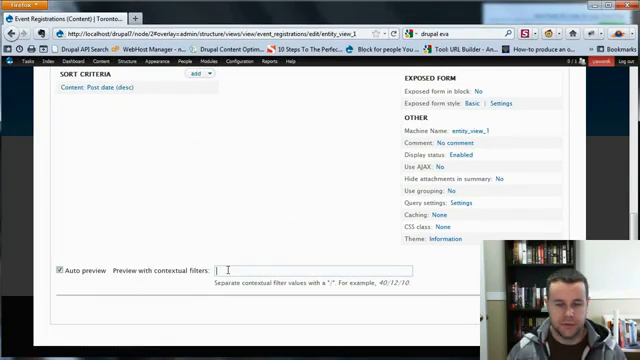
Preview the registrations view with event IDs 2 and then 3 as contextual filters
{"action": "type", "text": "2"}
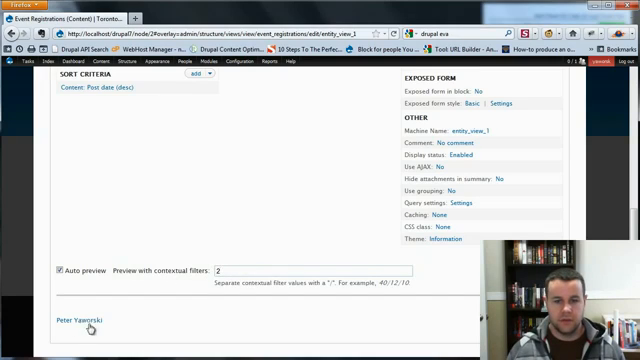
{"action": "left_click", "coordinate": [210, 272]}
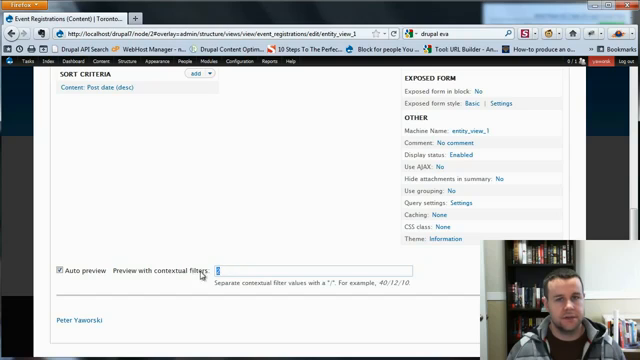
{"action": "type", "text": "3"}
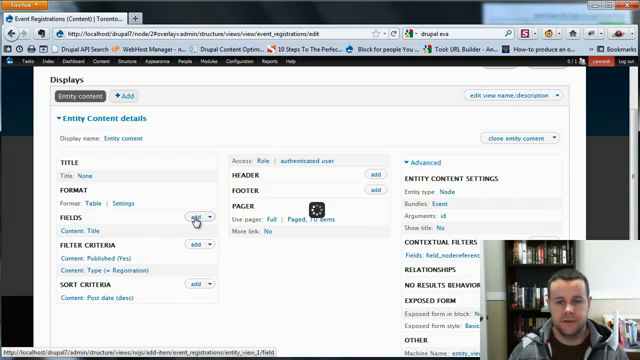
Add the Content: Email field to the entity content display beside the title
{"action": "left_click", "coordinate": [190, 216]}
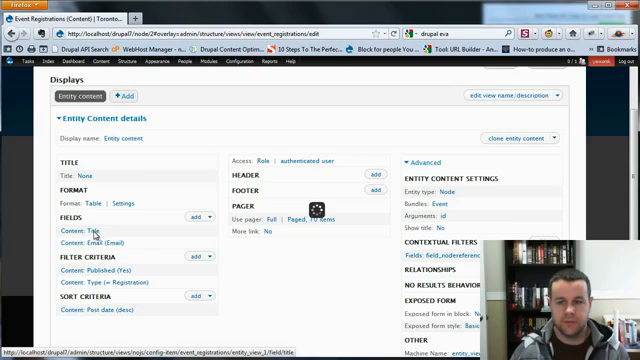
{"action": "left_click", "coordinate": [74, 232]}
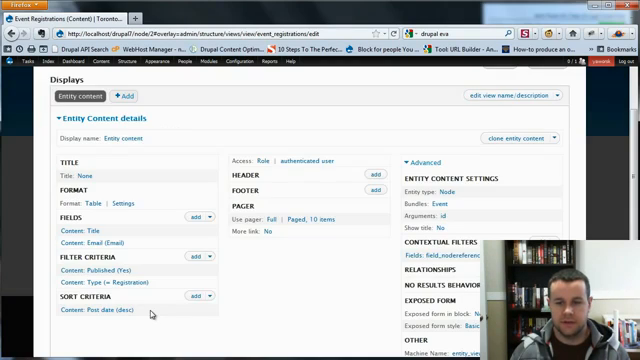
{"action": "scroll", "scroll_direction": "down", "scroll_amount": 3}
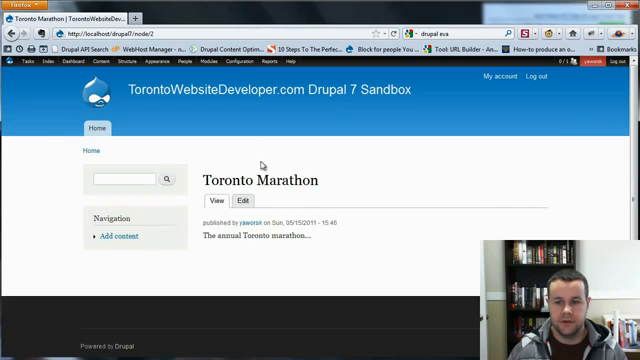
Return to the front page listing the Toronto Marathon and Taste of the Danforth posts
{"action": "left_click", "coordinate": [96, 128]}
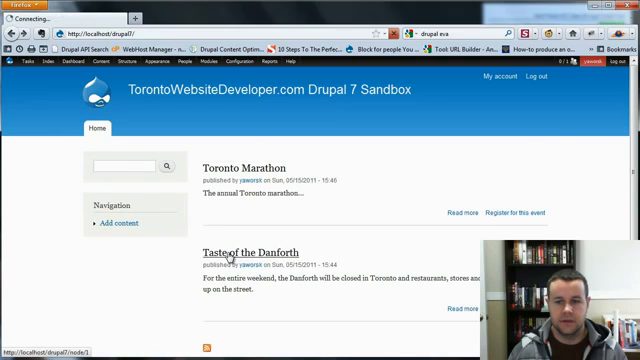